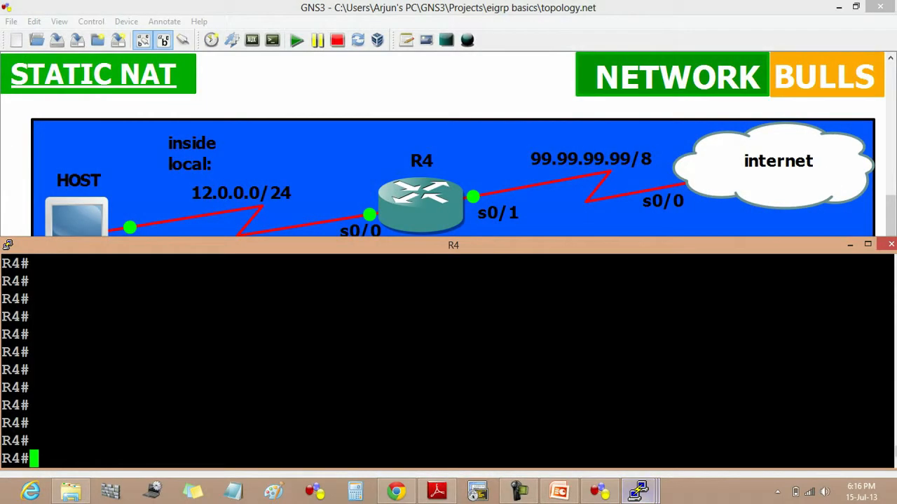
Make R4 serial 0/0 the NAT inside interface and serial 0/1 the NAT outside interface
{"action": "type", "text": "conf t"}
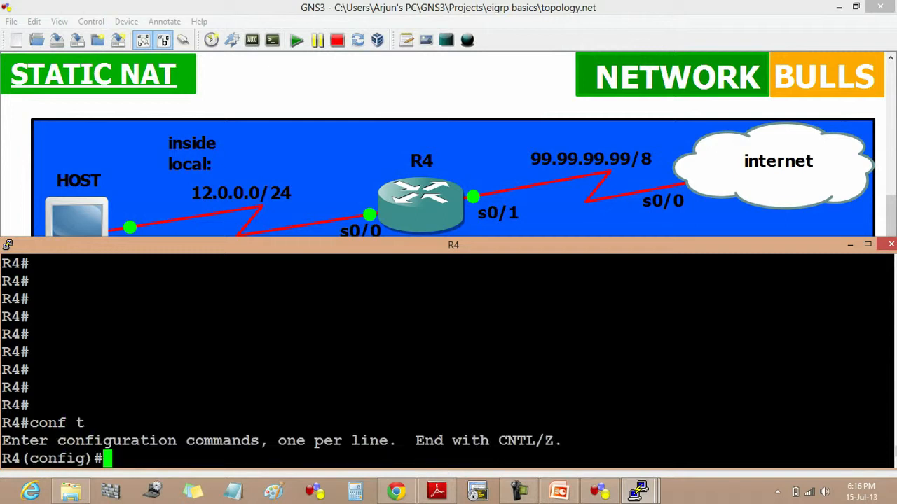
{"action": "type", "text": "int"}
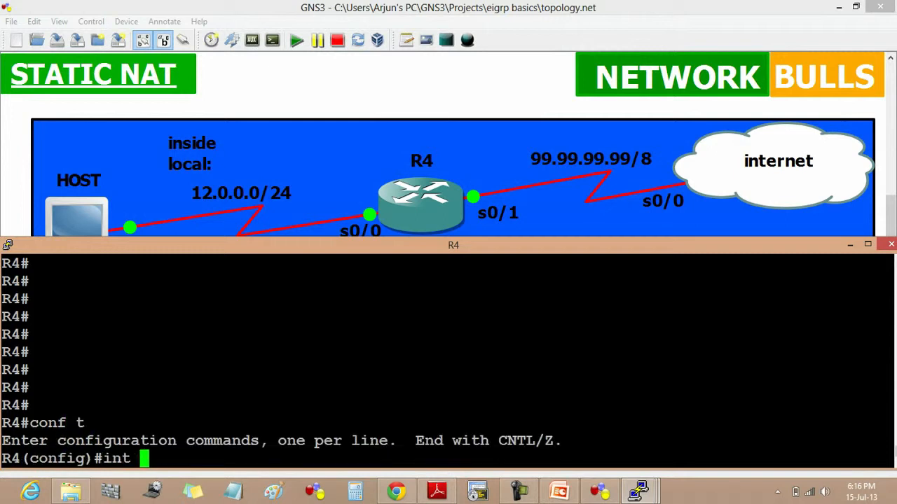
{"action": "type", "text": "serial 0/0"}
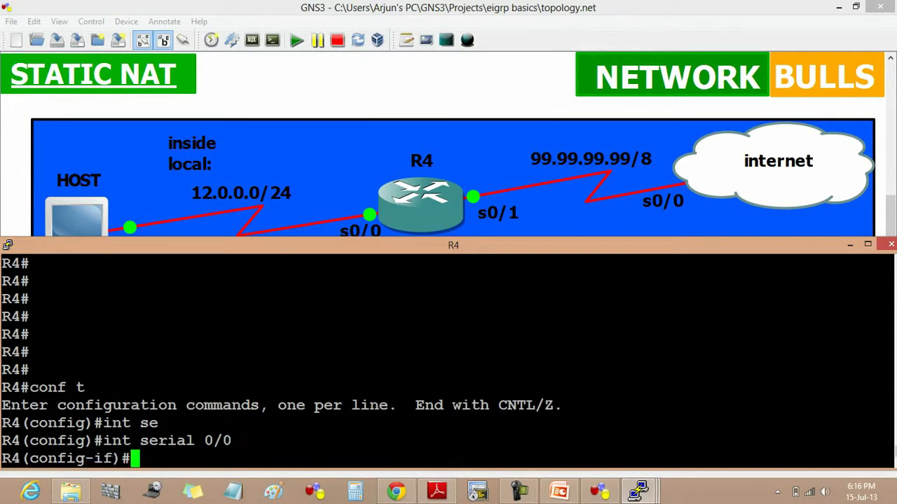
{"action": "type", "text": "ip nat inside"}
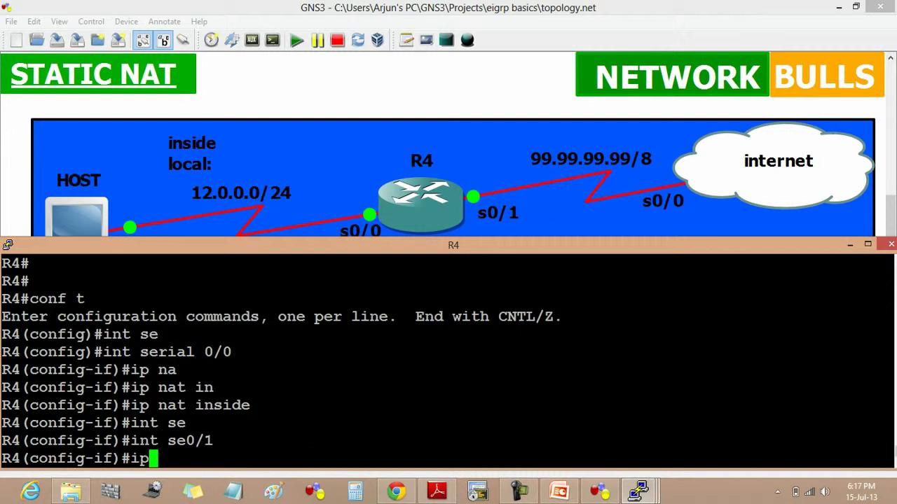
{"action": "type", "text": "nat"}
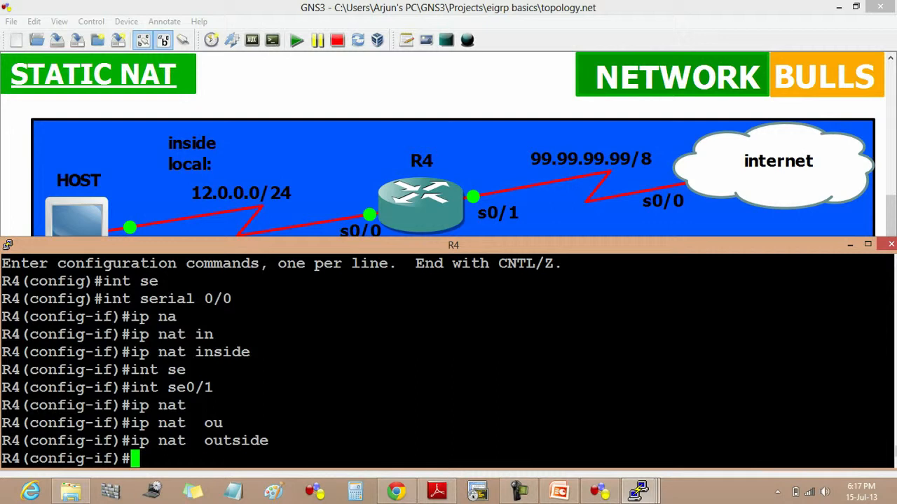
{"action": "type", "text": "exit"}
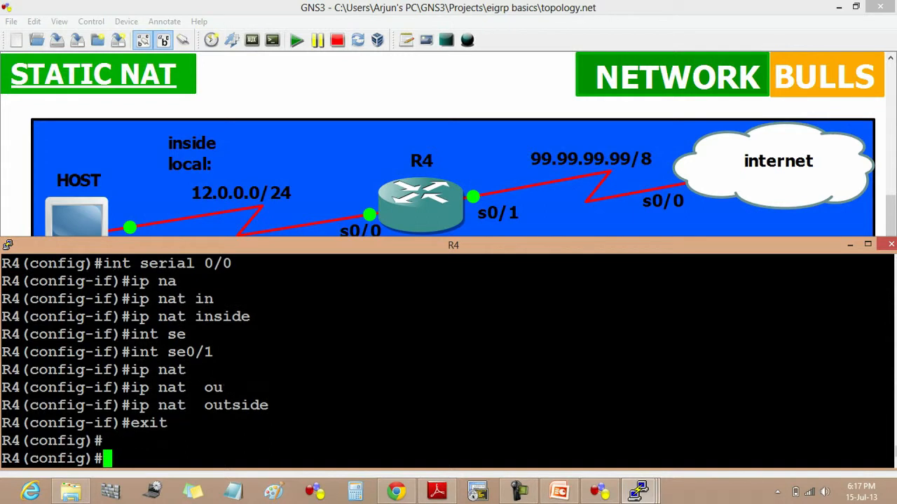
Enter 'ip nat inside source static 12.0.0.1 196.15.60.1' on R4 and leave configuration mode
{"action": "key", "text": "enter"}
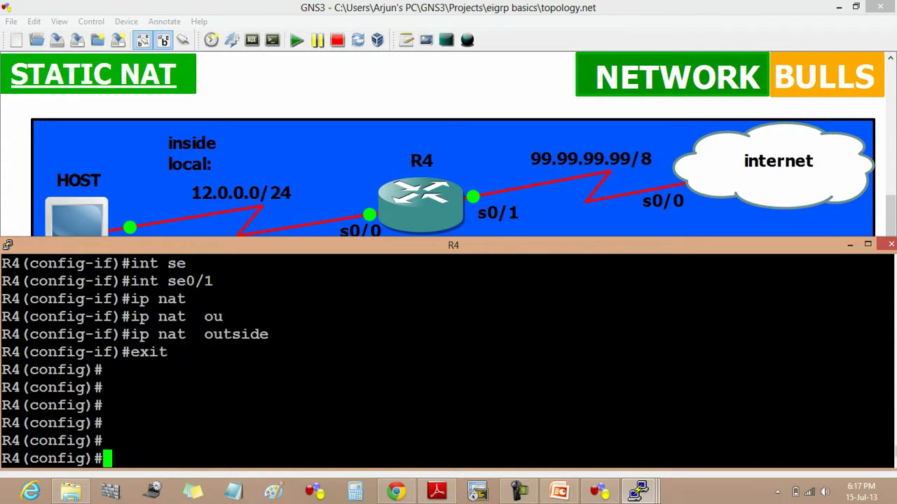
{"action": "type", "text": "ip na"}
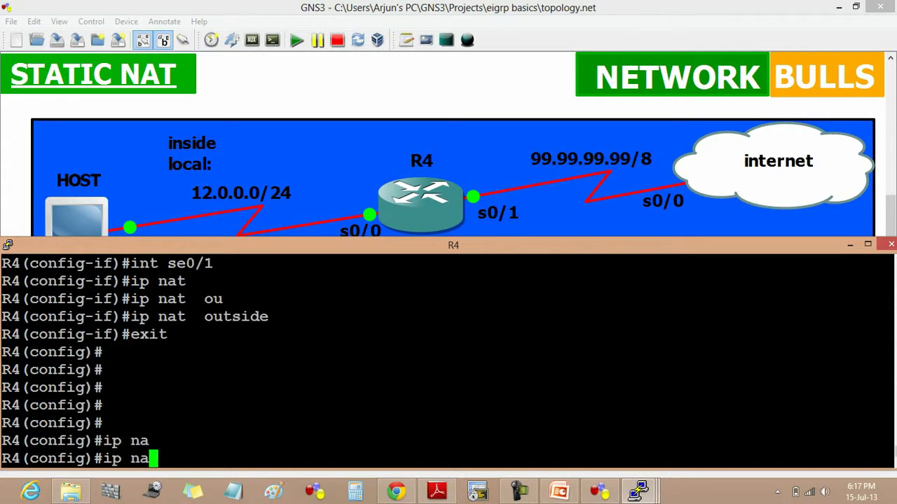
{"action": "type", "text": "t inside so"}
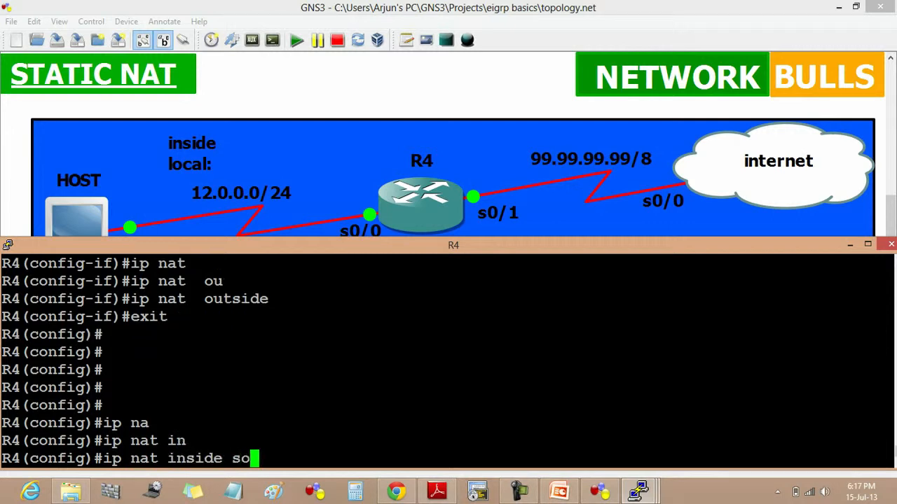
{"action": "type", "text": "urce static"}
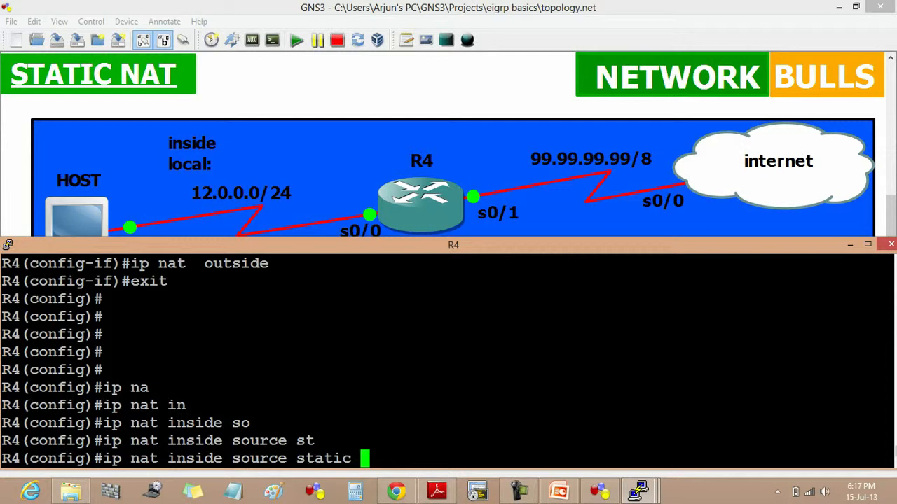
{"action": "type", "text": "12"}
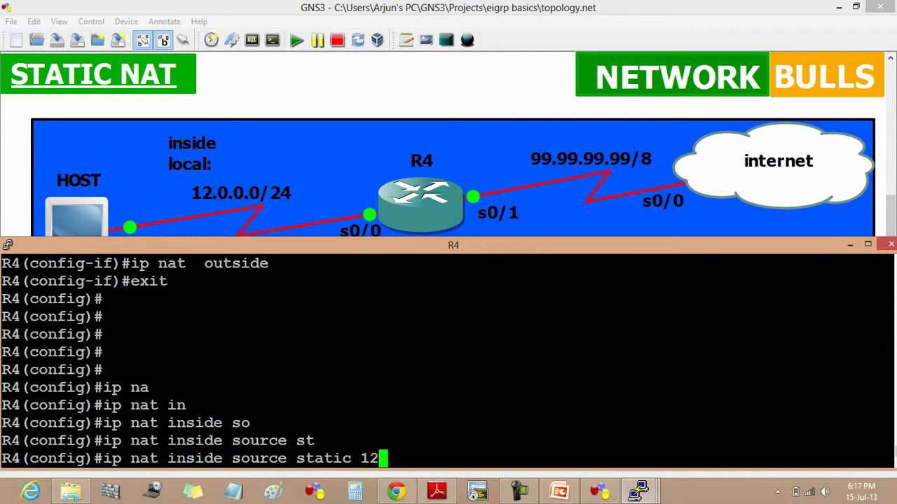
{"action": "type", "text": ".0.0.1"}
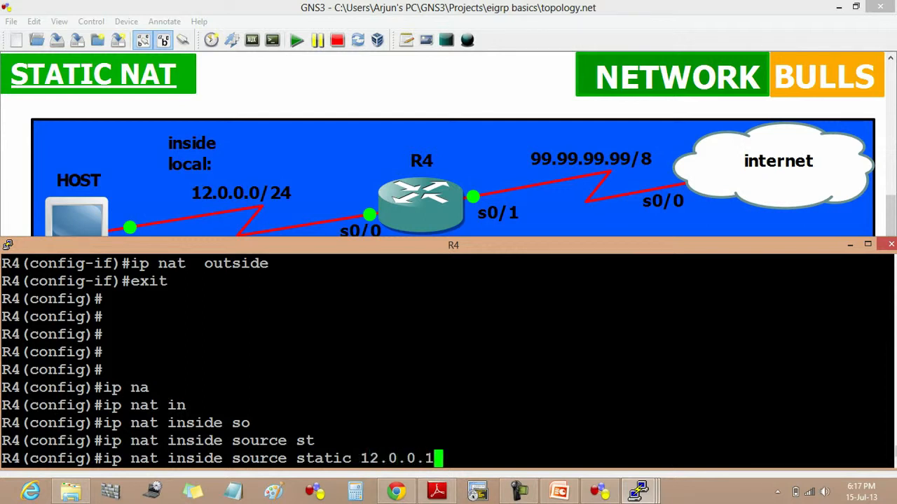
{"action": "type", "text": "196"}
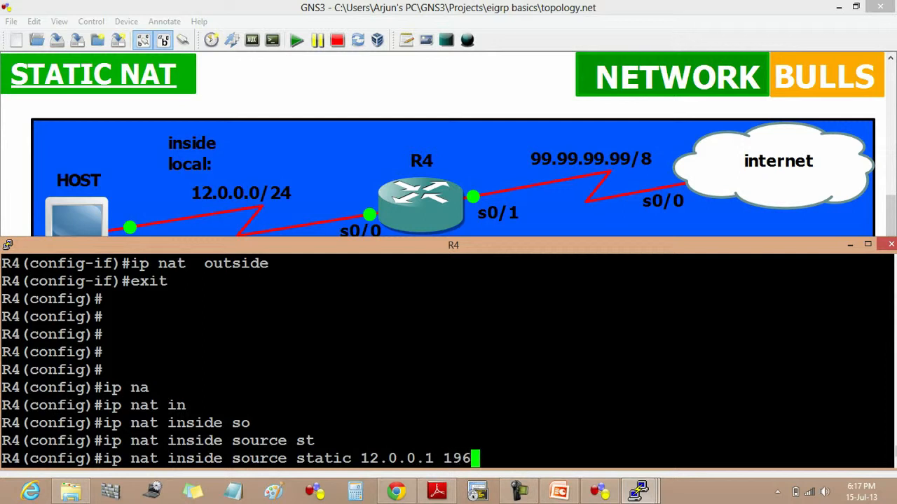
{"action": "type", "text": ".15.6"}
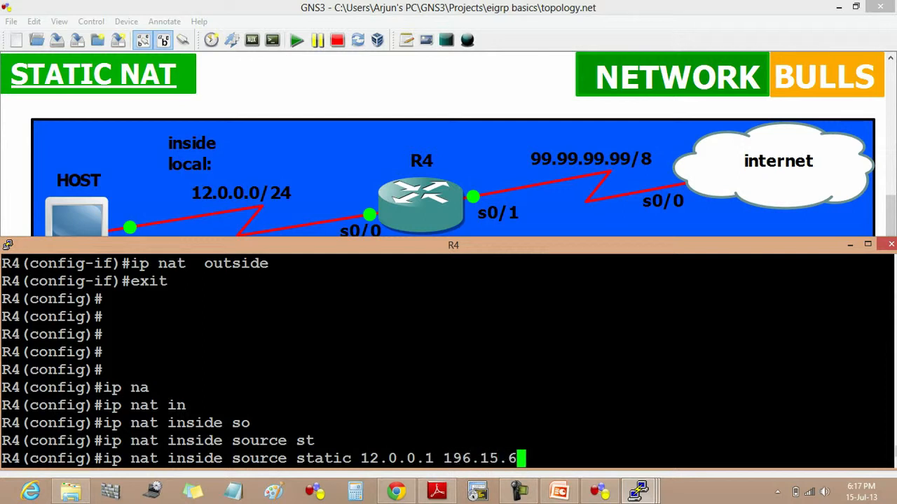
{"action": "type", "text": "0.1"}
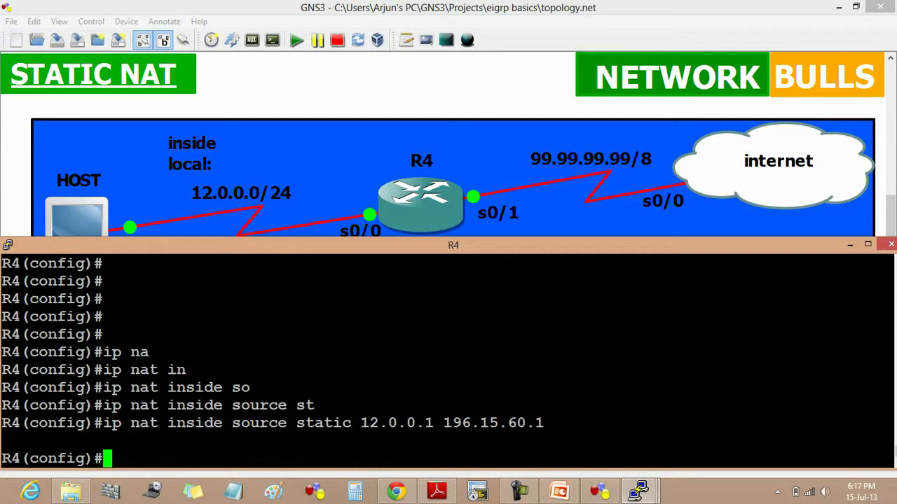
{"action": "type", "text": "exir"}
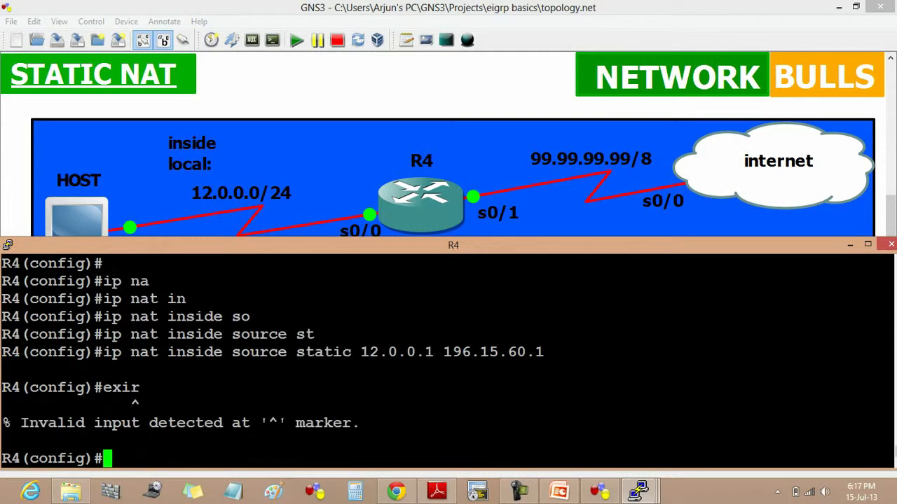
{"action": "type", "text": "exit"}
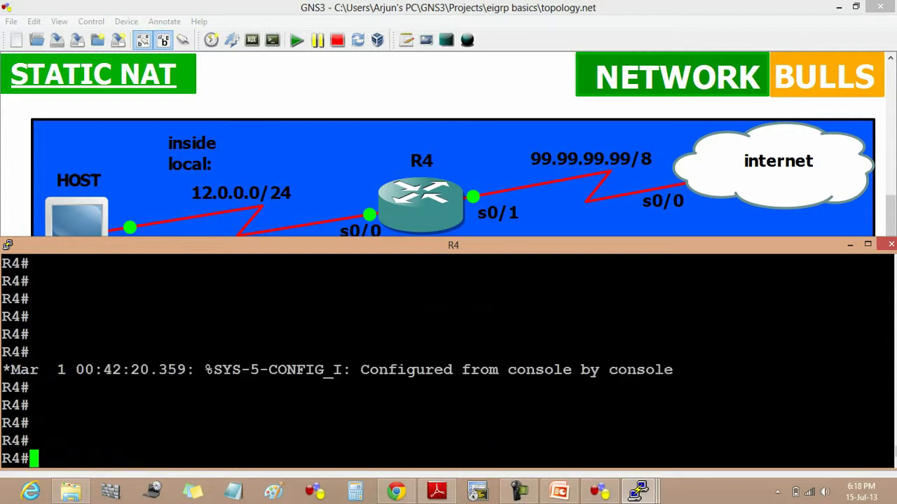
On HOST, add default route 0.0.0.0 0.0.0.0 via 12.0.0.2 and exit configuration
{"action": "left_click", "coordinate": [890, 244]}
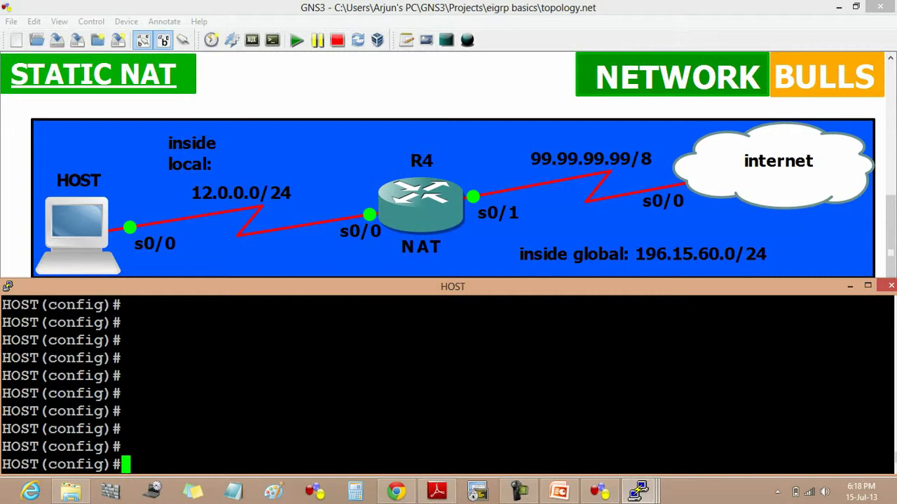
{"action": "type", "text": "ip"}
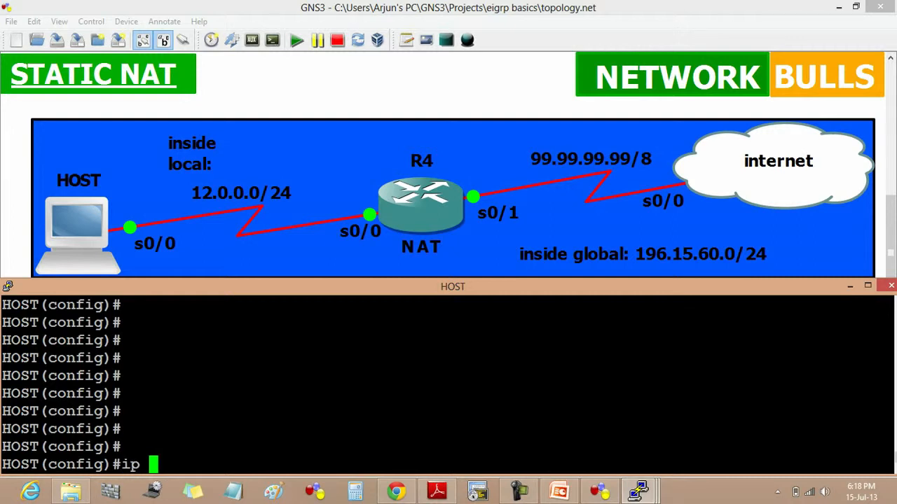
{"action": "type", "text": "route 0.0.0."}
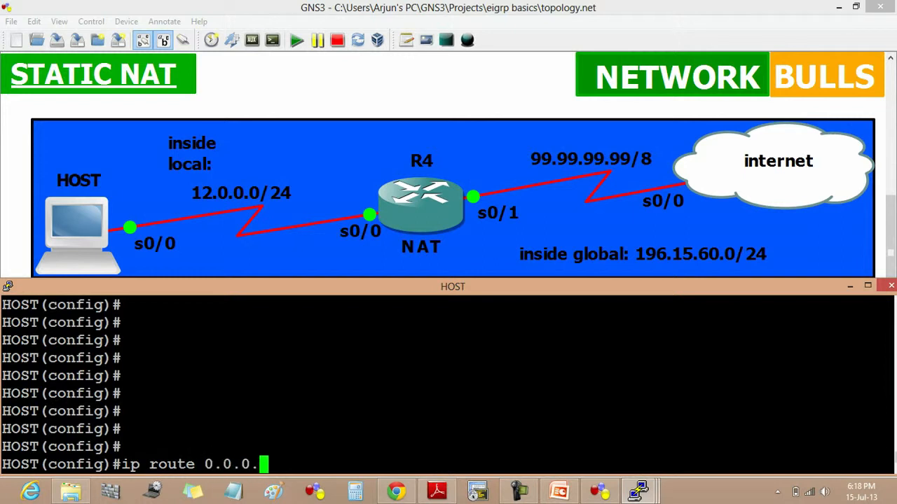
{"action": "type", "text": "0"}
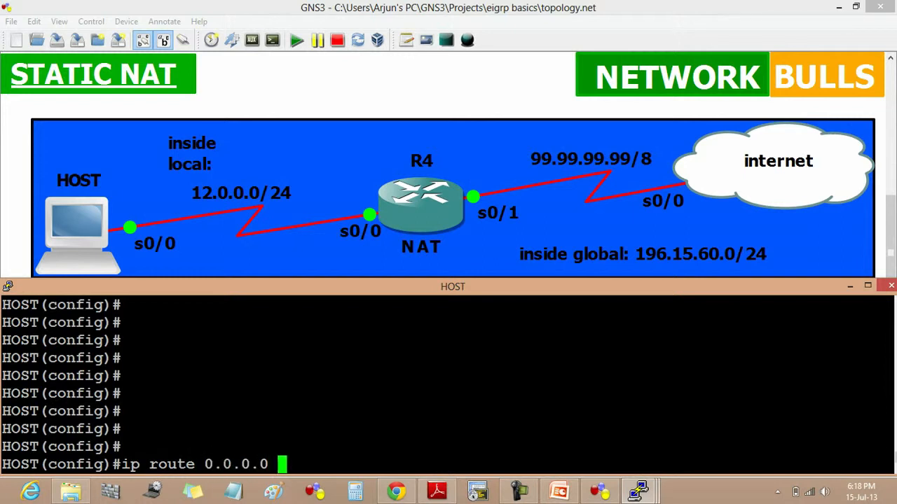
{"action": "type", "text": "0.0.0.0"}
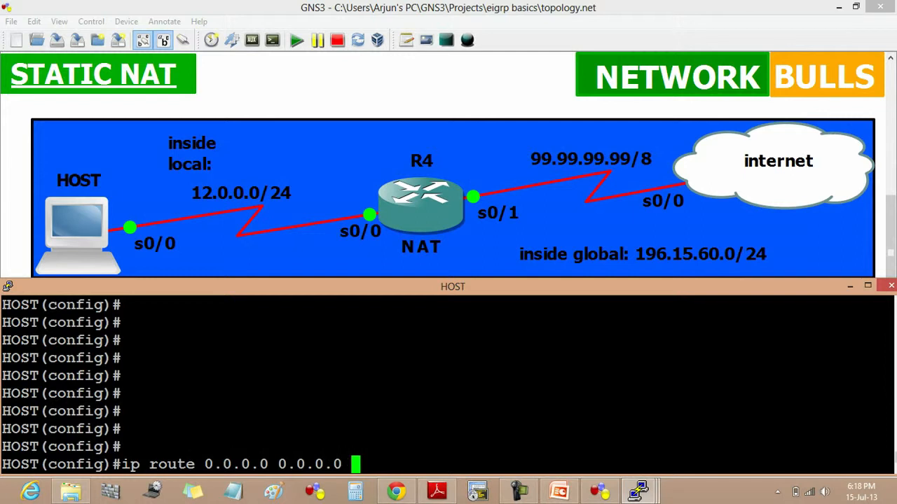
{"action": "type", "text": "12.0.0."}
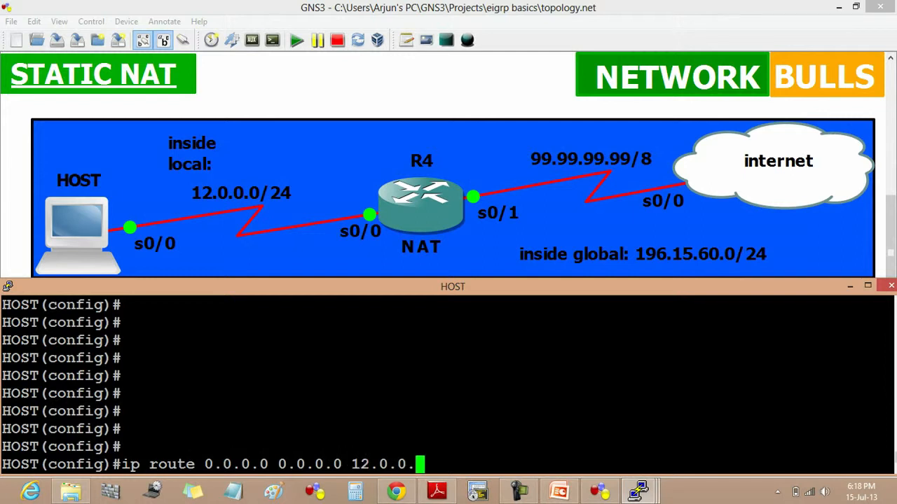
{"action": "type", "text": "5"}
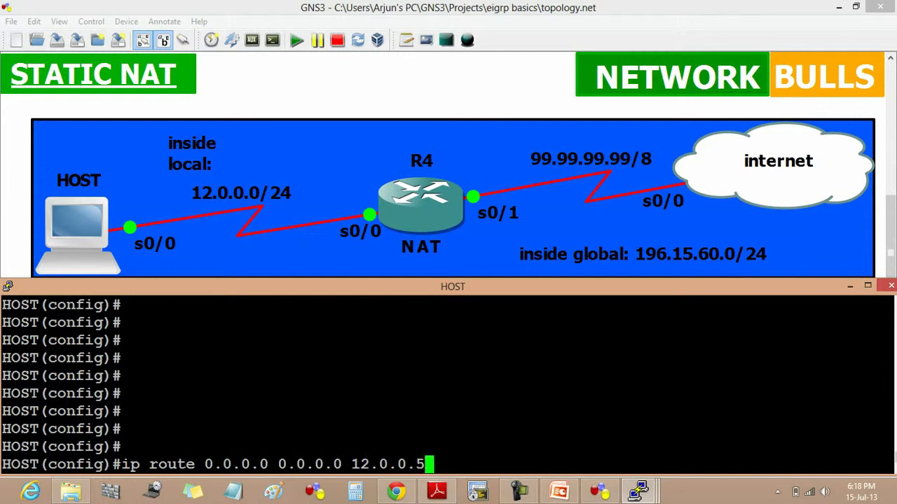
{"action": "key", "text": "Enter"}
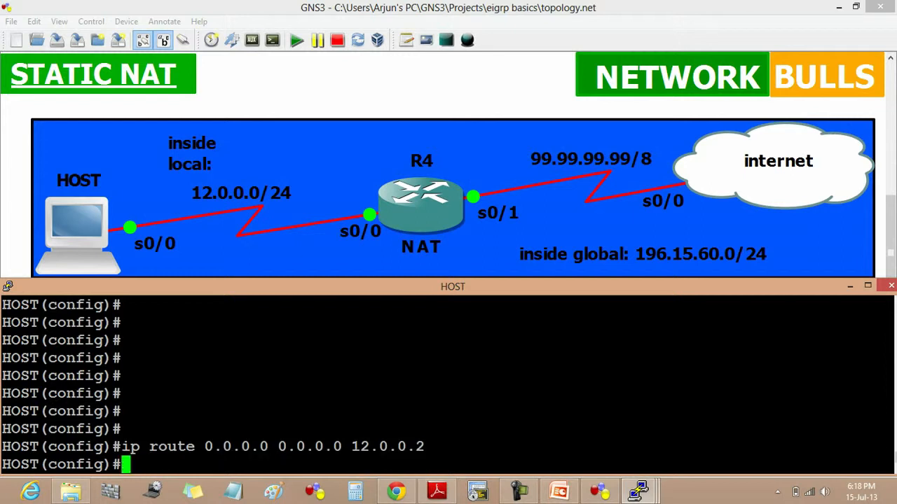
{"action": "type", "text": "exit"}
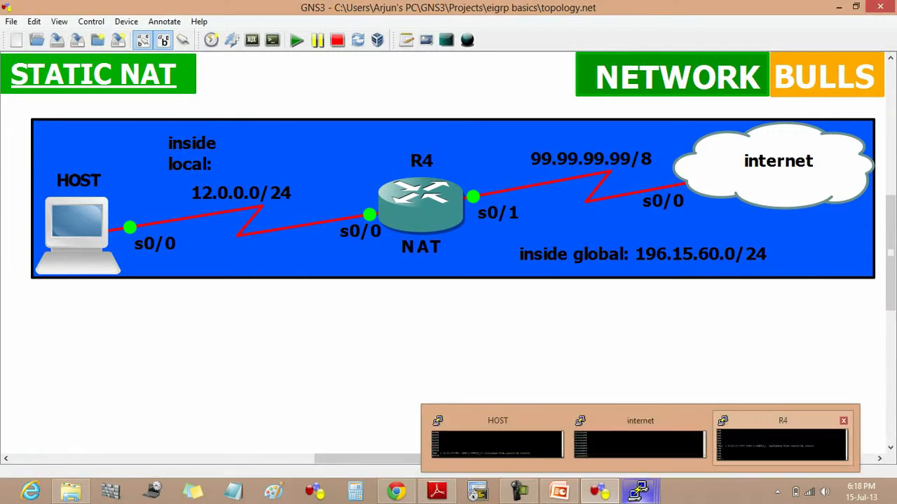
On the internet router, route 196.15.60.0 255.255.255.0 out serial 0/0
{"action": "left_click", "coordinate": [640, 420]}
{"action": "type", "text": "ip route"}
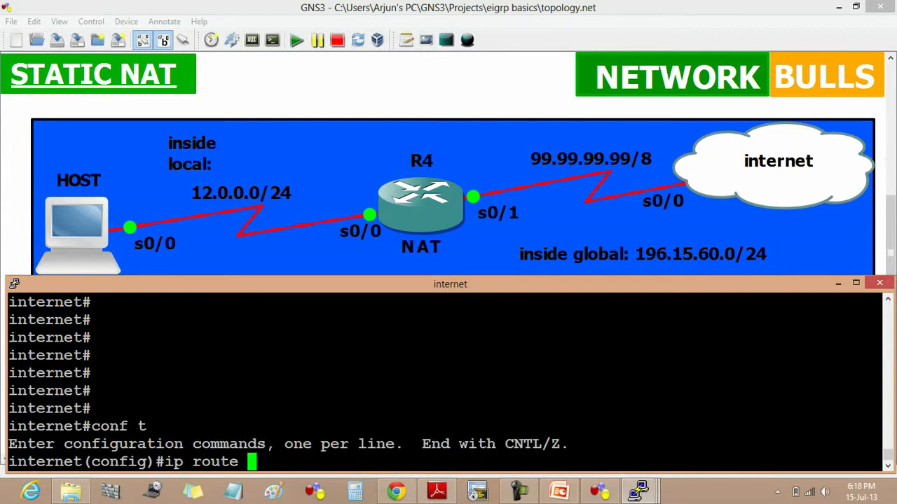
{"action": "type", "text": "196."}
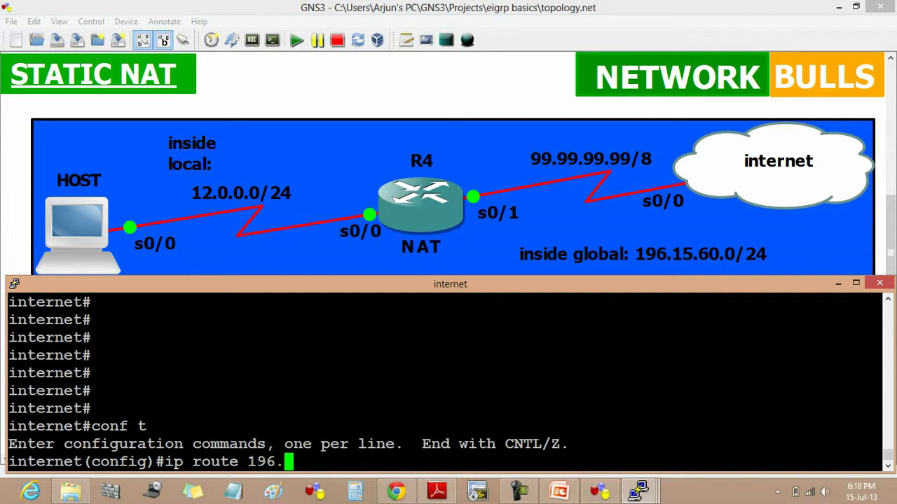
{"action": "type", "text": "15"}
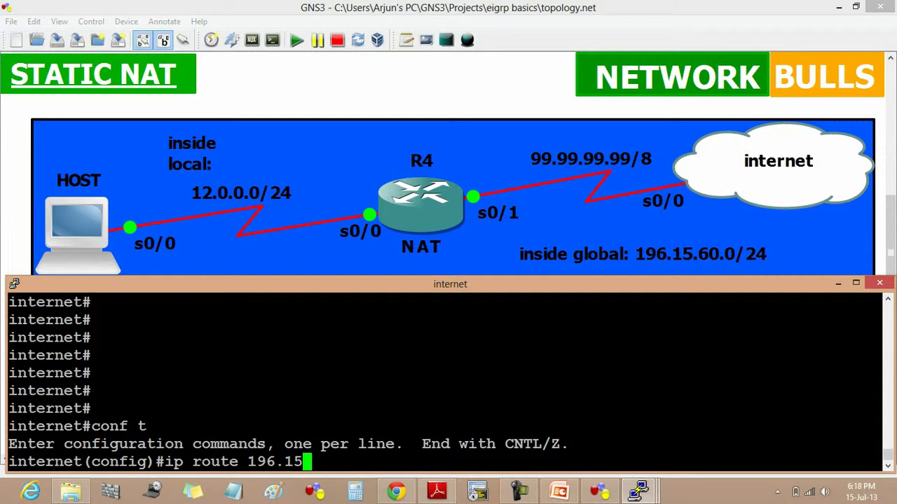
{"action": "type", "text": ".60.0 255."}
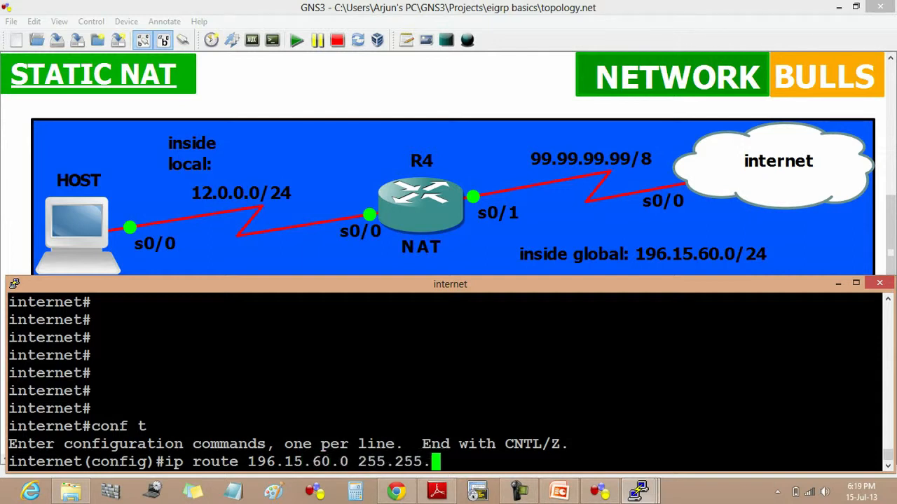
{"action": "type", "text": "255.0 serial"}
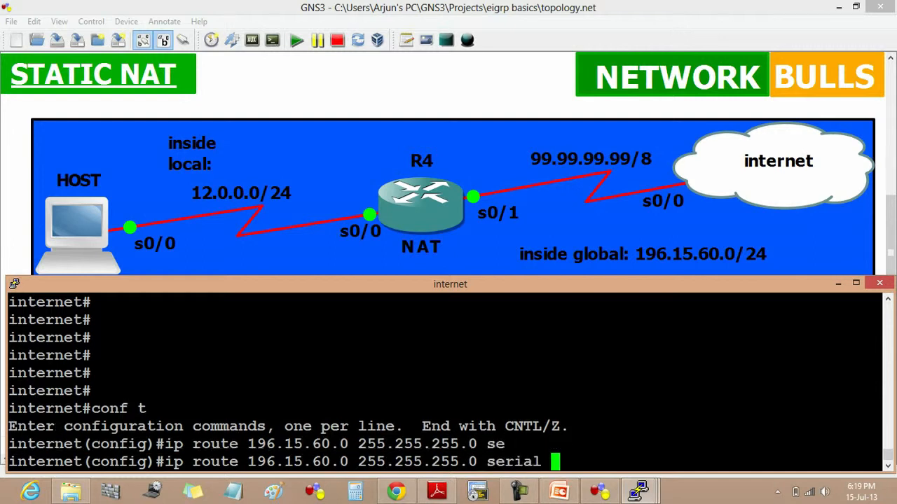
{"action": "type", "text": "0/0"}
{"action": "type", "text": "sh ip"}
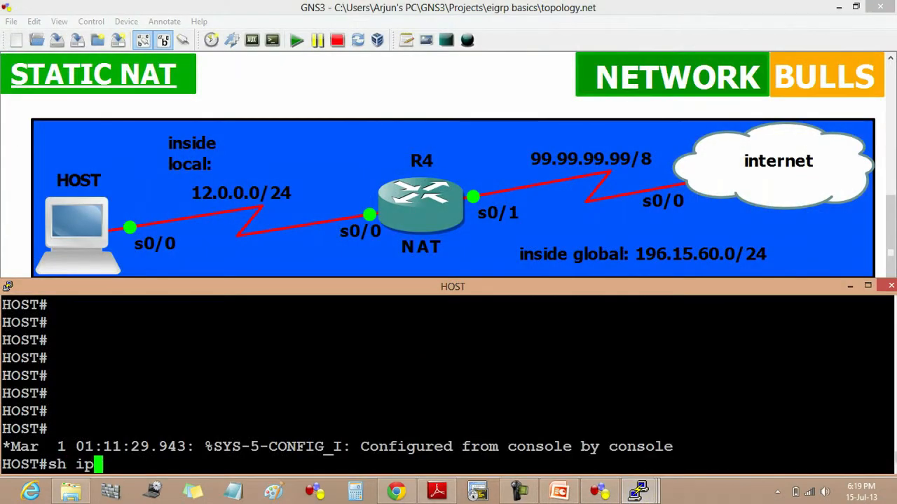
Check HOST's routing table with show ip route, then start a ping to 99.99.x.x
{"action": "type", "text": "rout"}
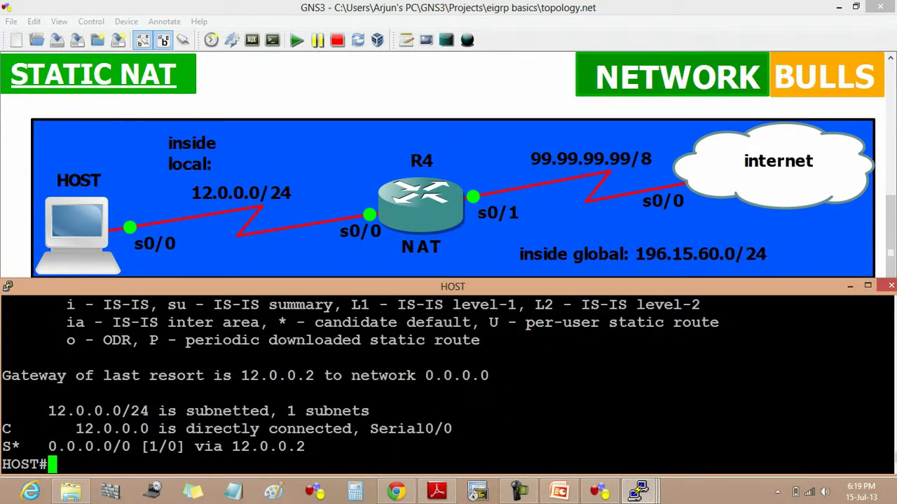
{"action": "left_click", "coordinate": [890, 285]}
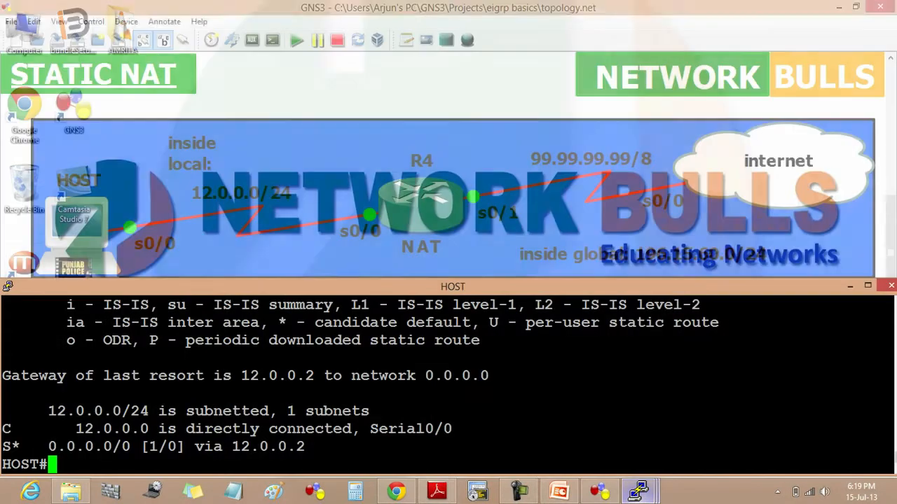
{"action": "type", "text": "ping"}
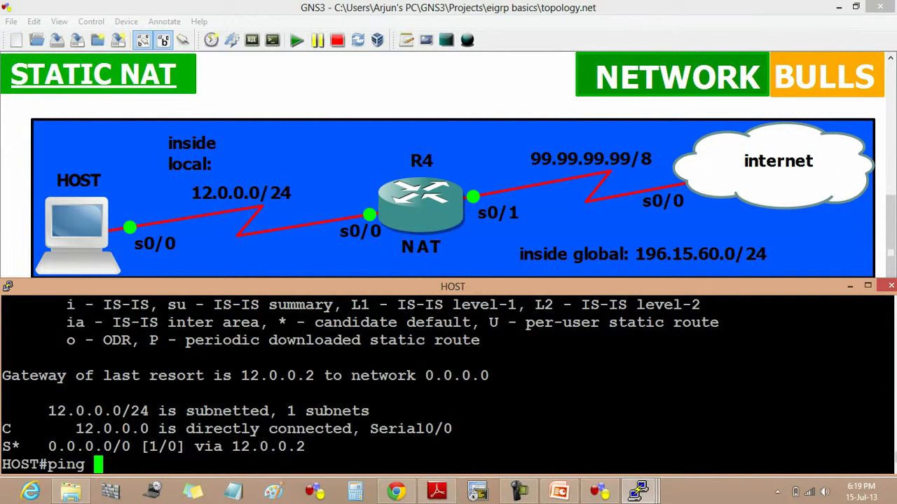
{"action": "type", "text": "99.99."}
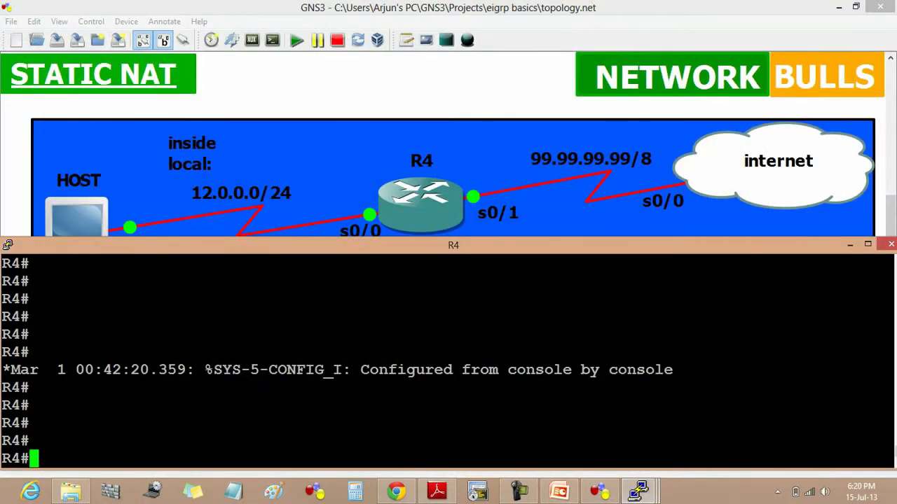
Run debug ip nat on R4 showing 12.0.0.1→196.15.60.1, undebug all, and highlight the address
{"action": "type", "text": "de"}
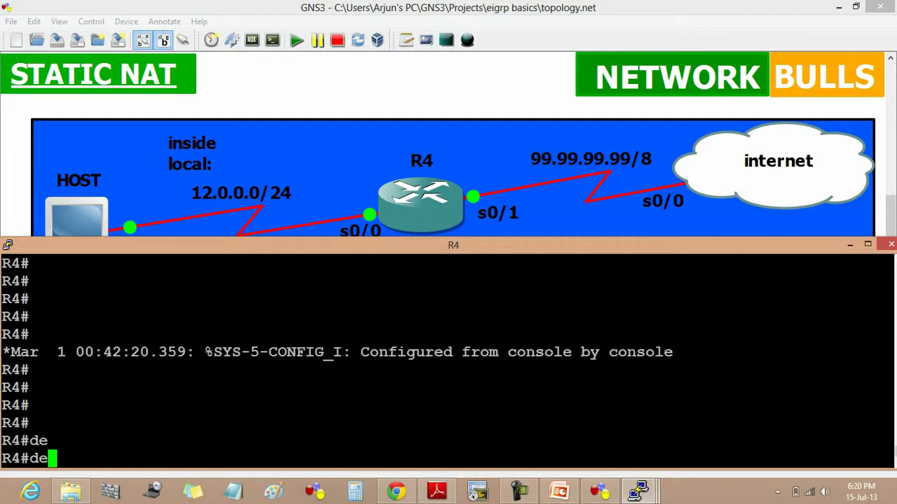
{"action": "type", "text": "bug"}
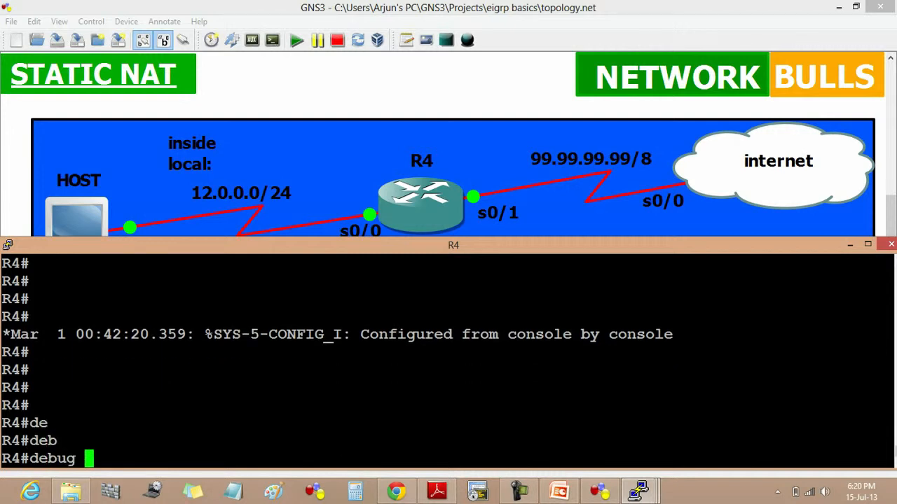
{"action": "type", "text": "ip"}
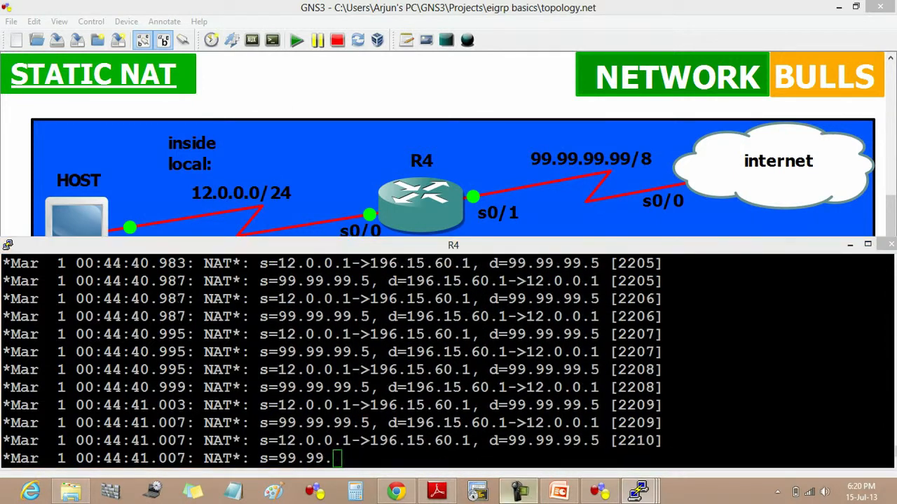
{"action": "type", "text": "un all"}
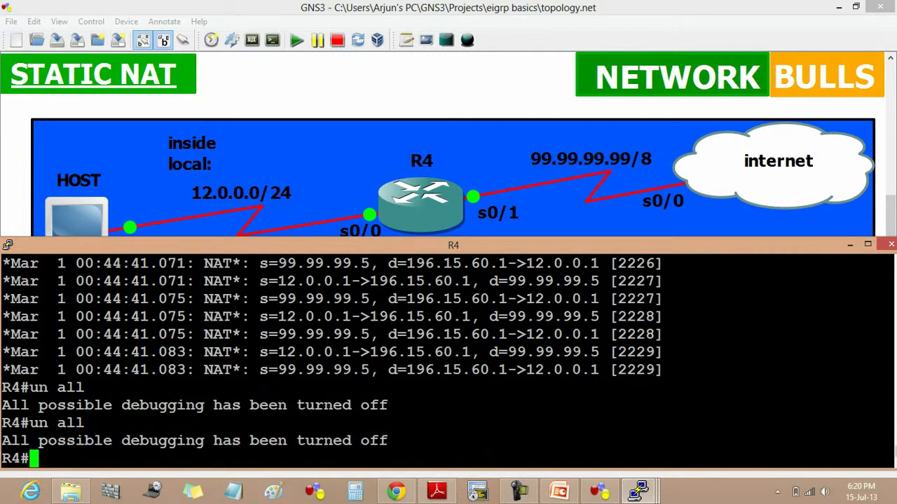
{"action": "double_click", "coordinate": [313, 352]}
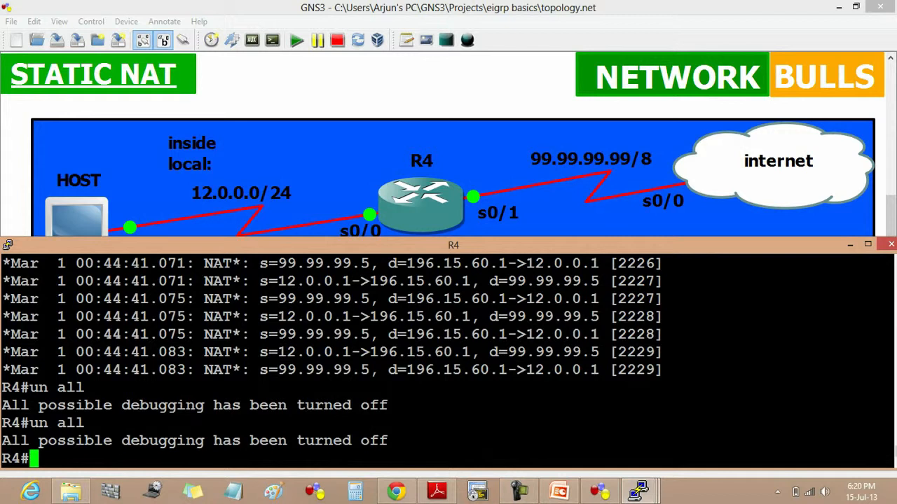
{"action": "double_click", "coordinate": [410, 352]}
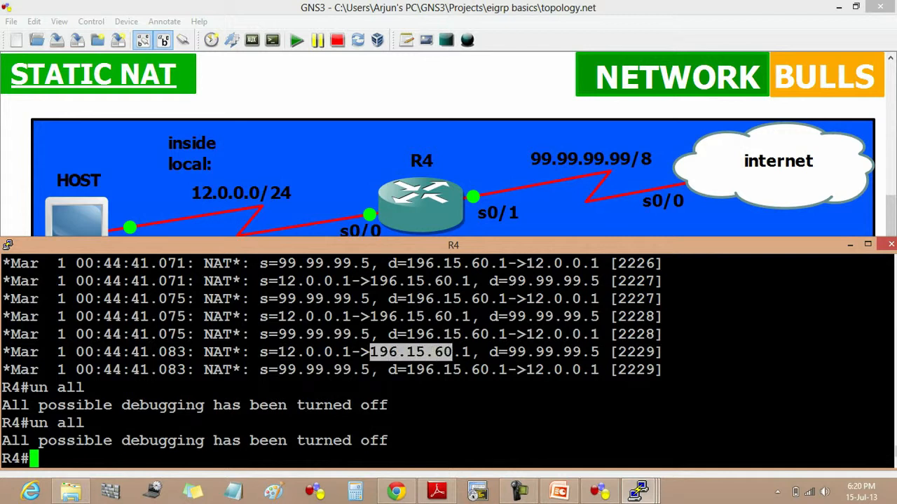